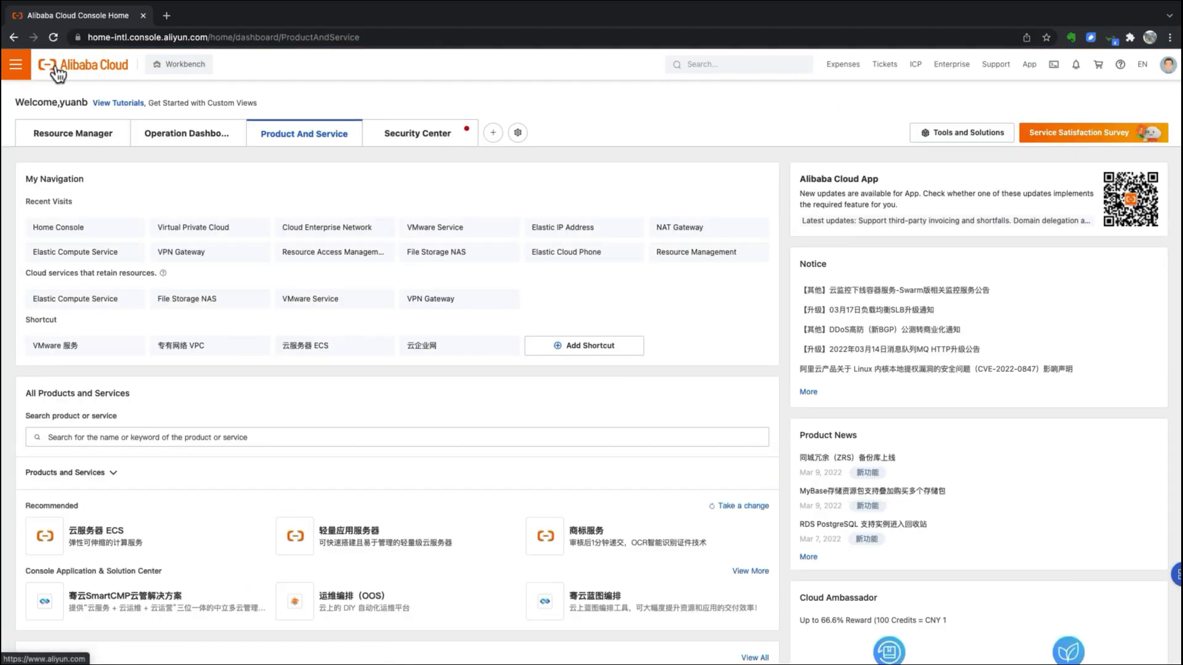
# Step: Show the Virtual Private Cloud list switched to the China (Shanghai) region
pyautogui.click(15, 64)
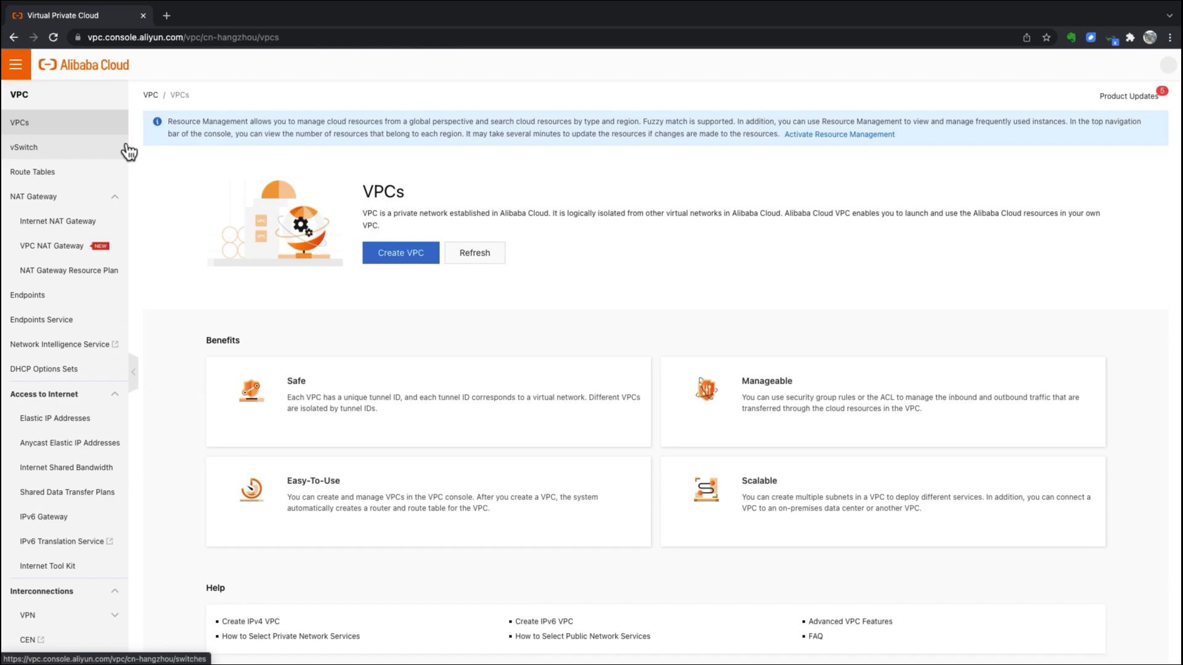
pyautogui.click(367, 64)
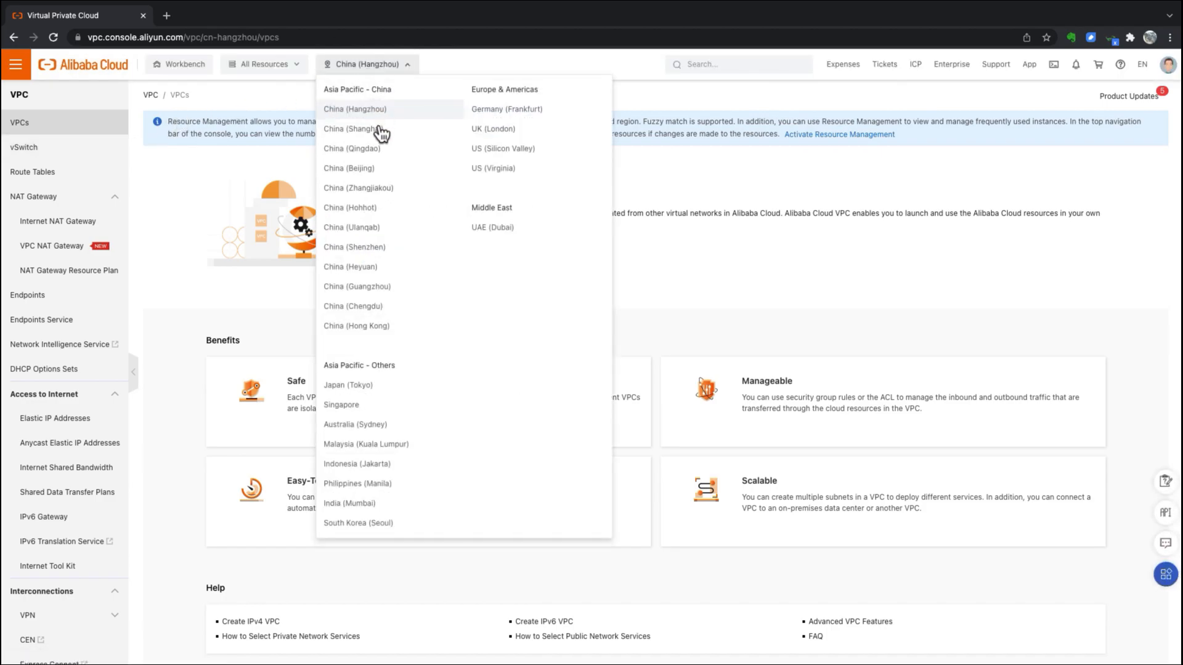
pyautogui.click(355, 129)
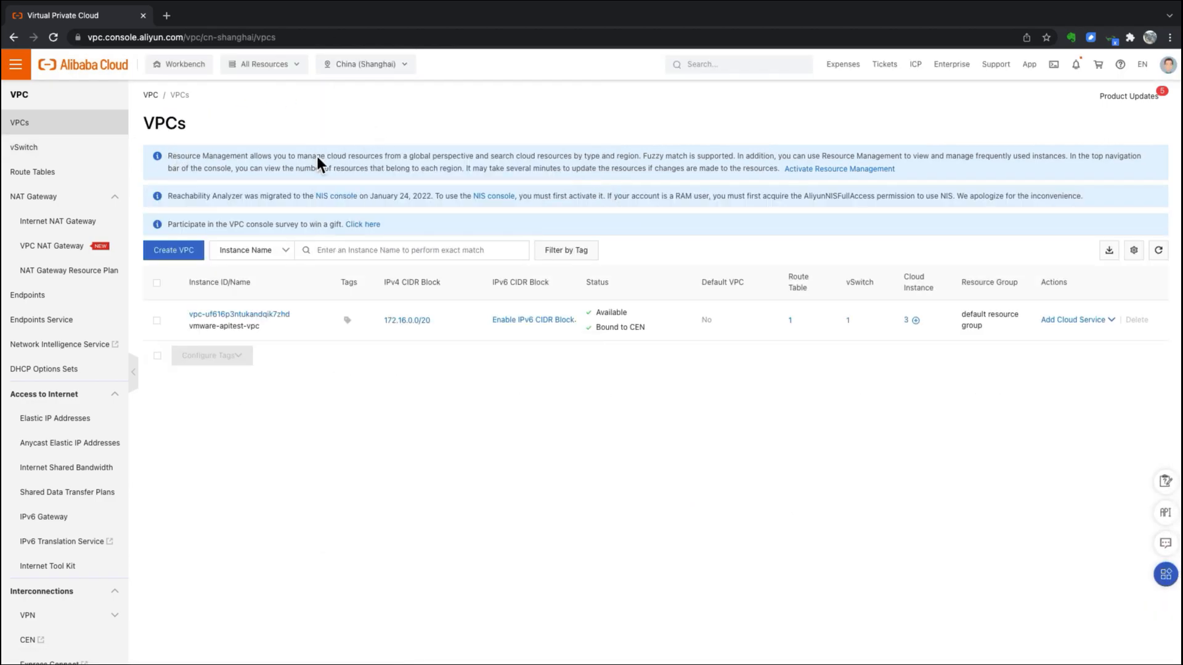
# Step: Start a new VPC named vpc-acvs2-demo-shanghai with IPv4 CIDR block 172.16.0.0/16
pyautogui.click(174, 250)
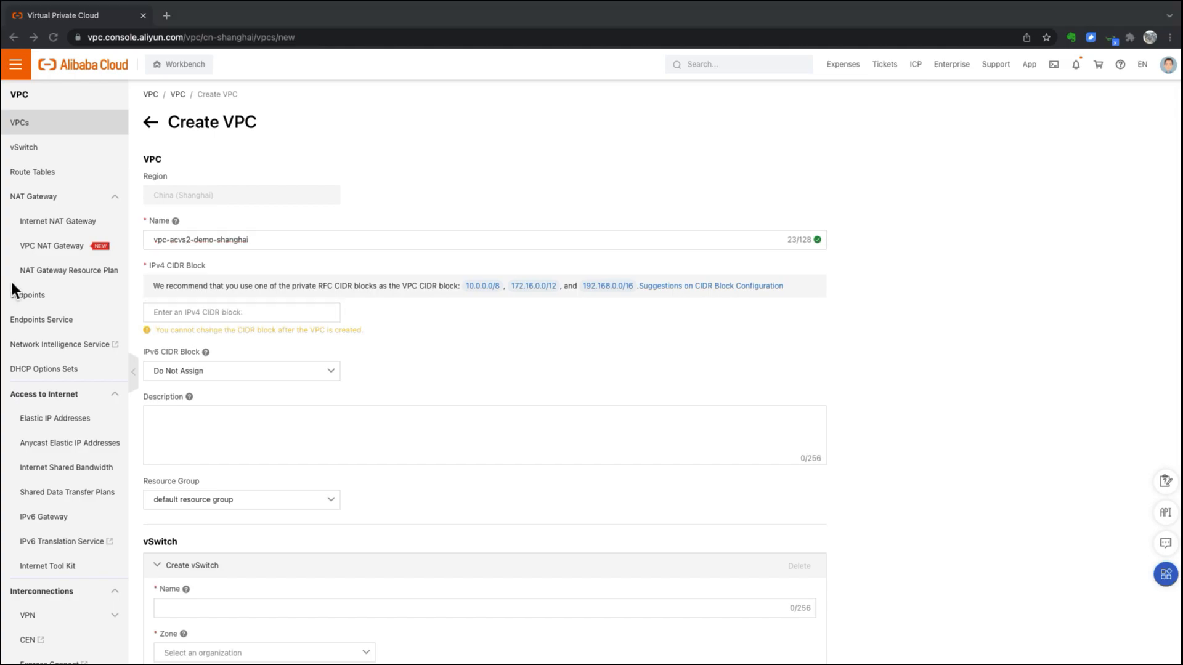
pyautogui.write('172.16.0.0/16')
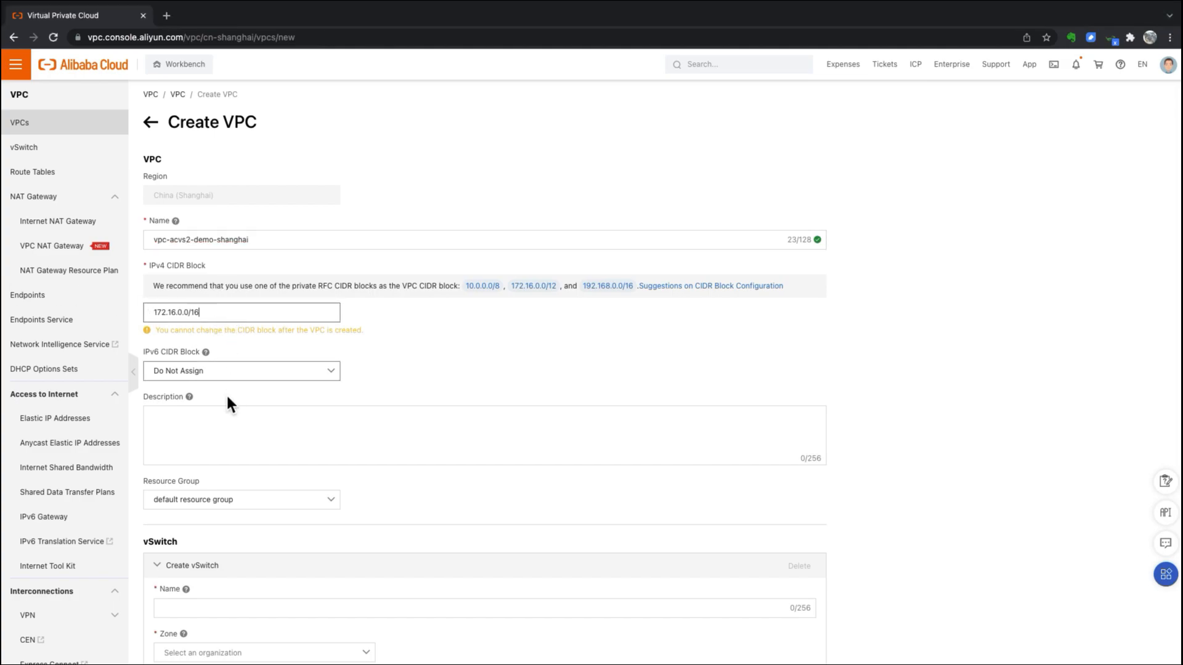
pyautogui.click(483, 435)
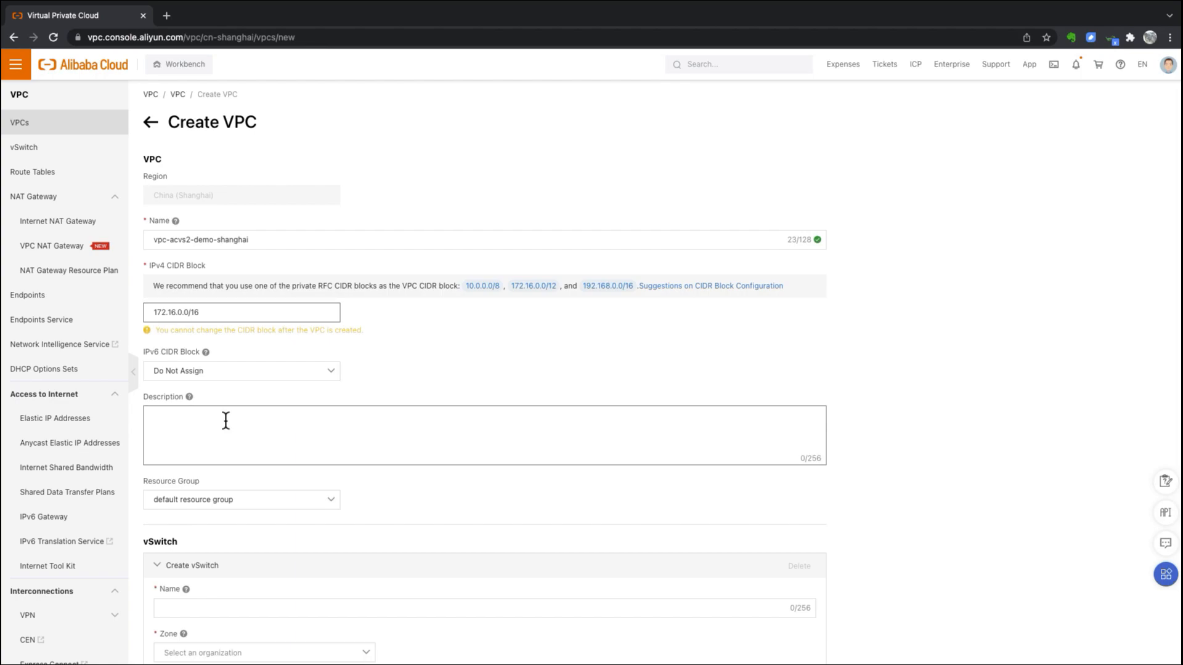
pyautogui.scroll(-3)
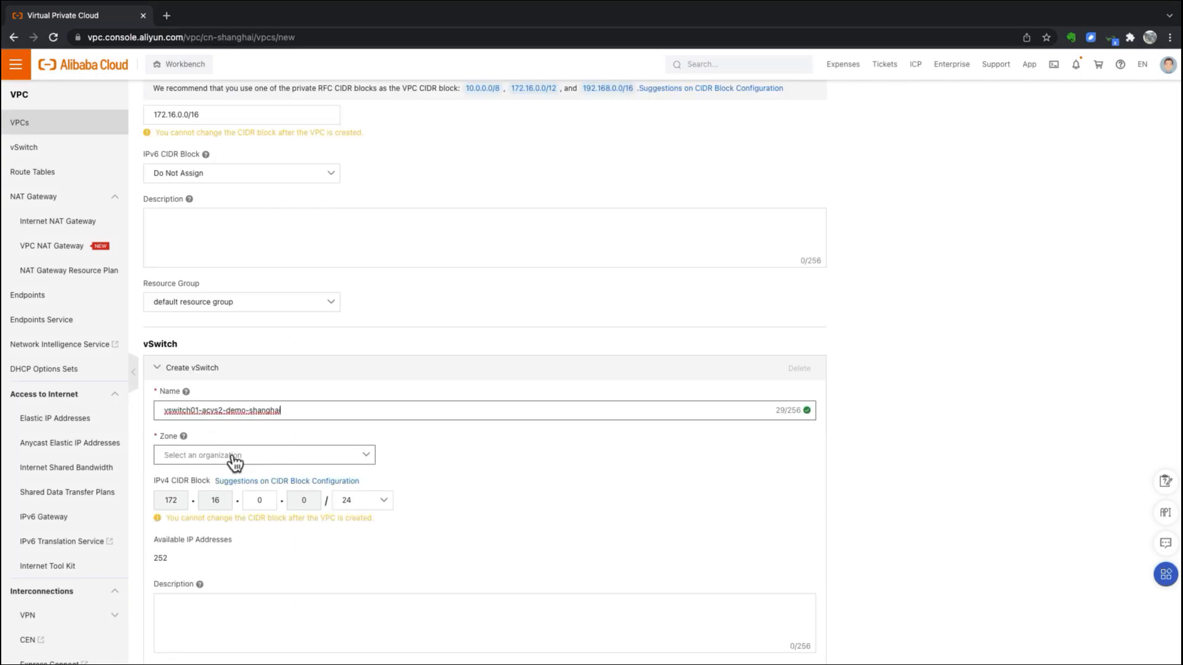
# Step: Place the vSwitch in Shanghai Zone L with 172.16.0.0/24 and submit the VPC creation
pyautogui.click(264, 455)
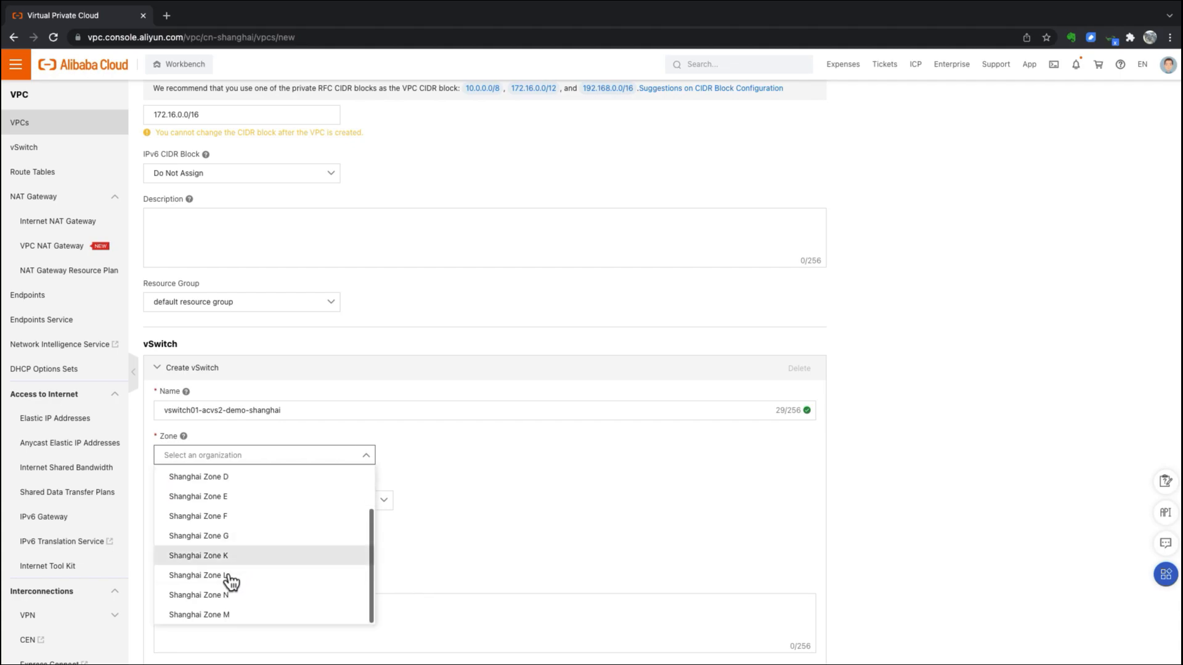
pyautogui.click(199, 575)
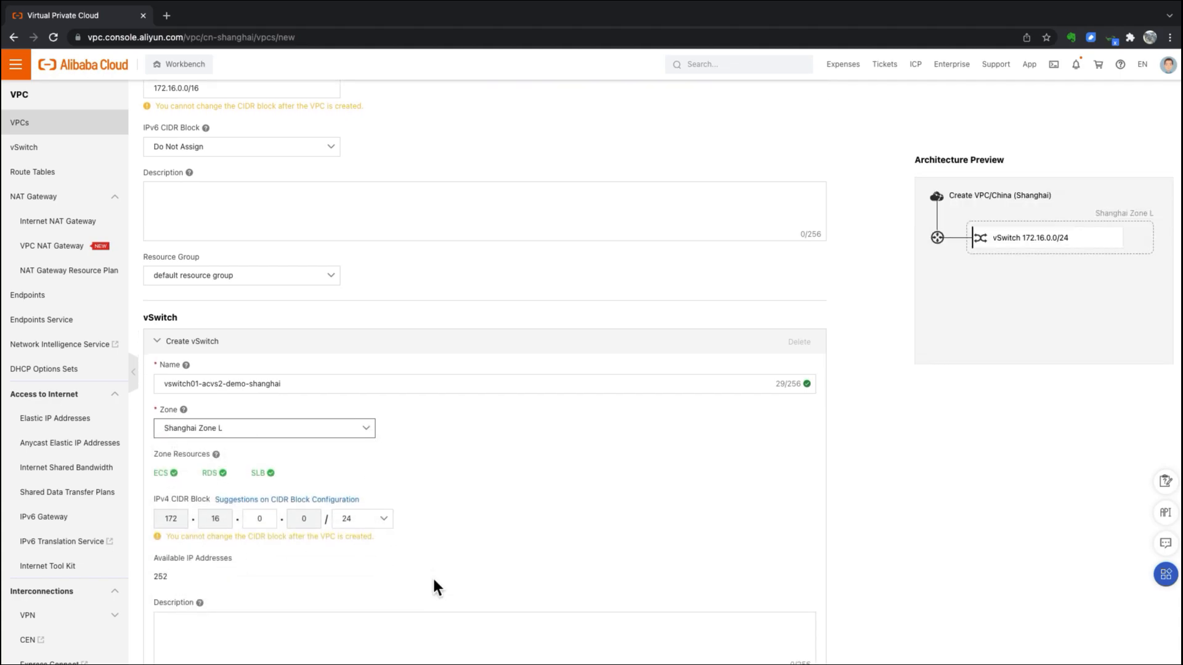
pyautogui.scroll(-3)
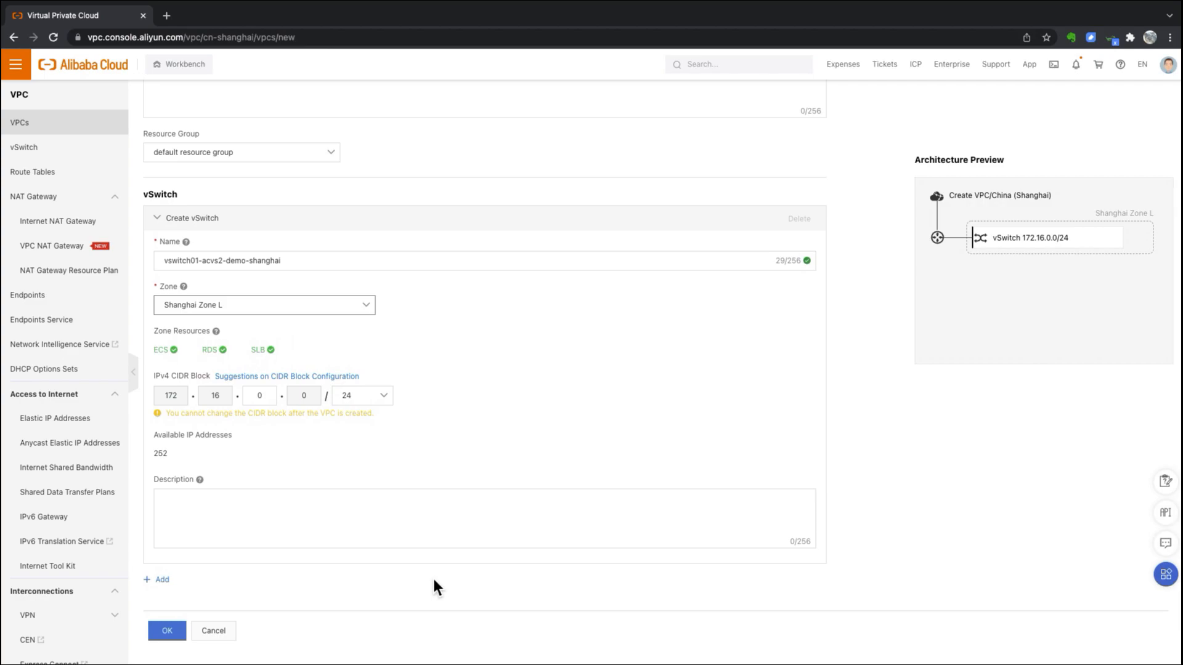
pyautogui.click(166, 630)
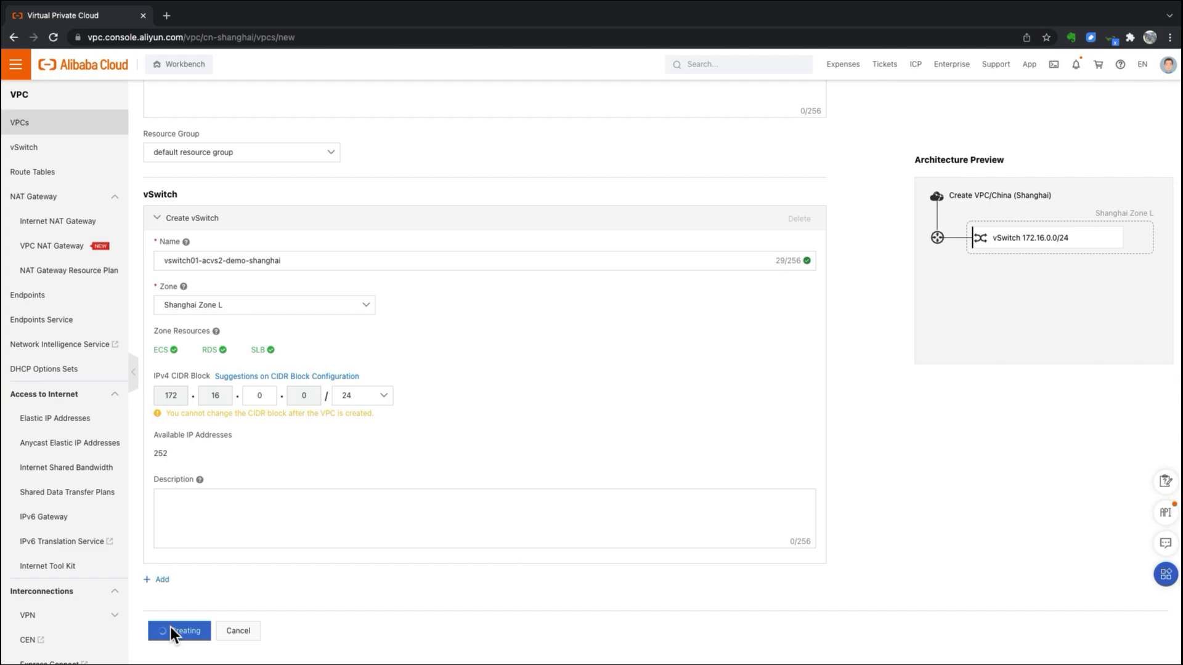
# Step: Confirm the VPC creation and navigate to the Cloud Enterprise Network instances list
pyautogui.click(179, 631)
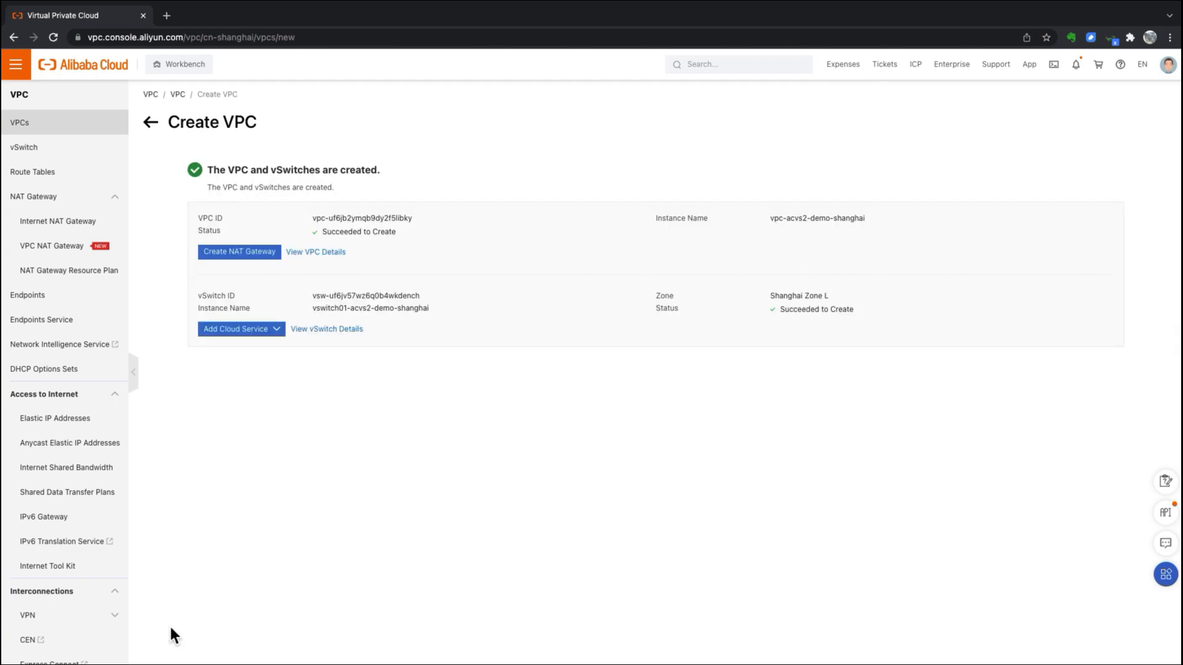
pyautogui.moveTo(58, 220)
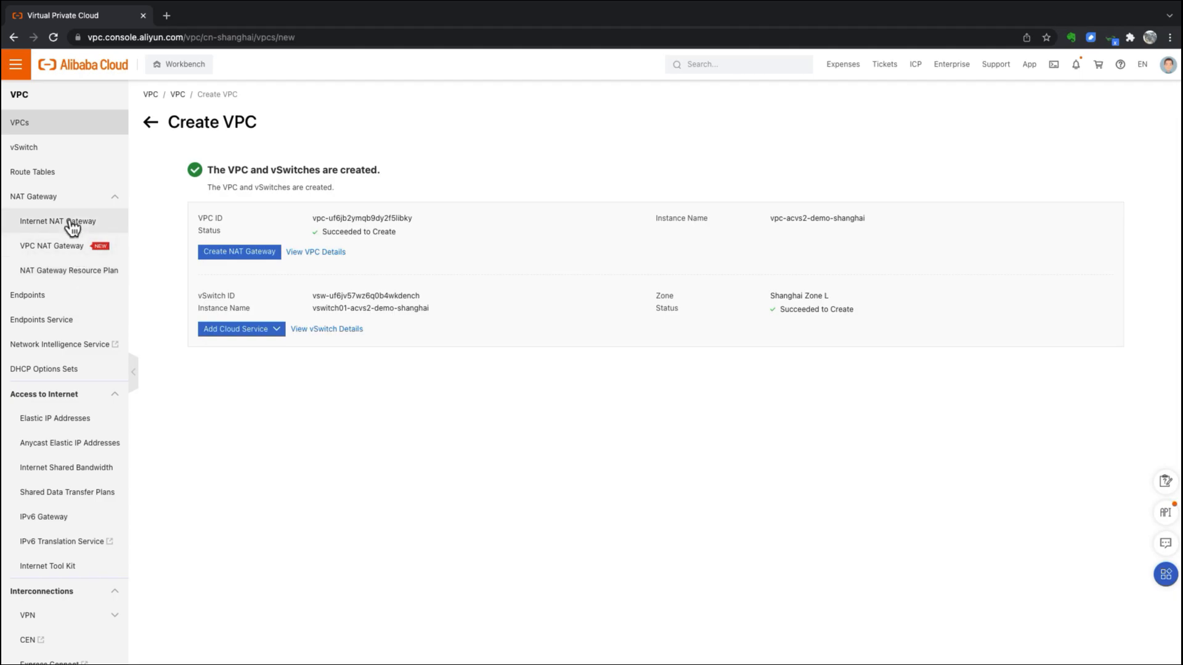
pyautogui.moveTo(14, 64)
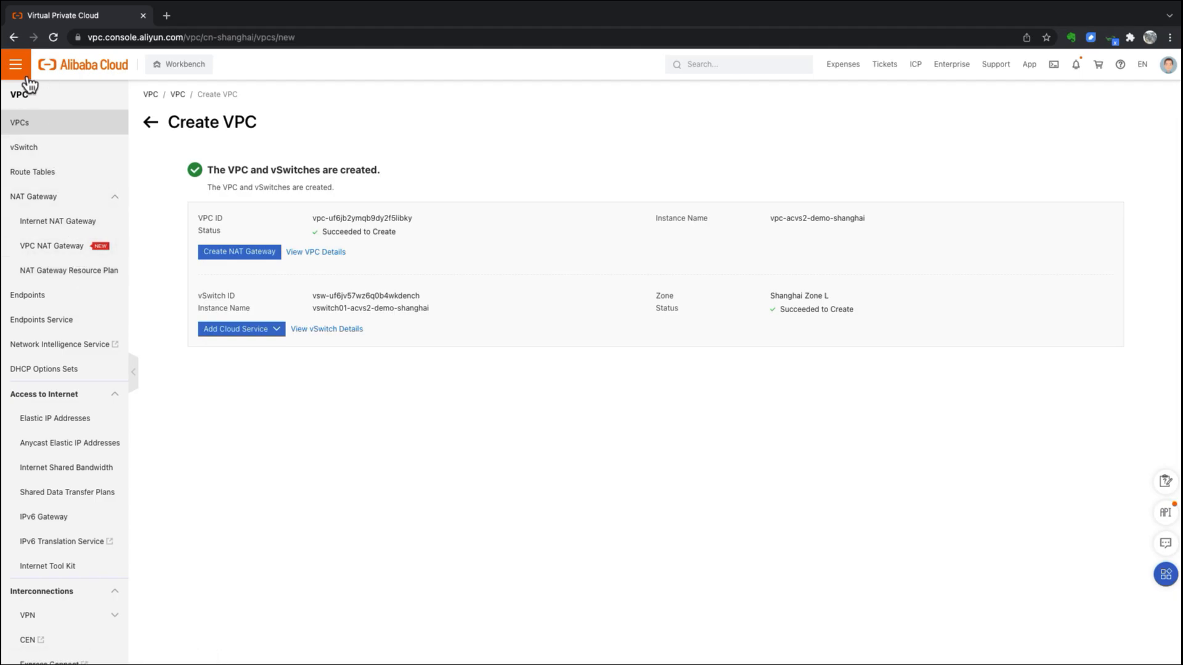
pyautogui.click(15, 64)
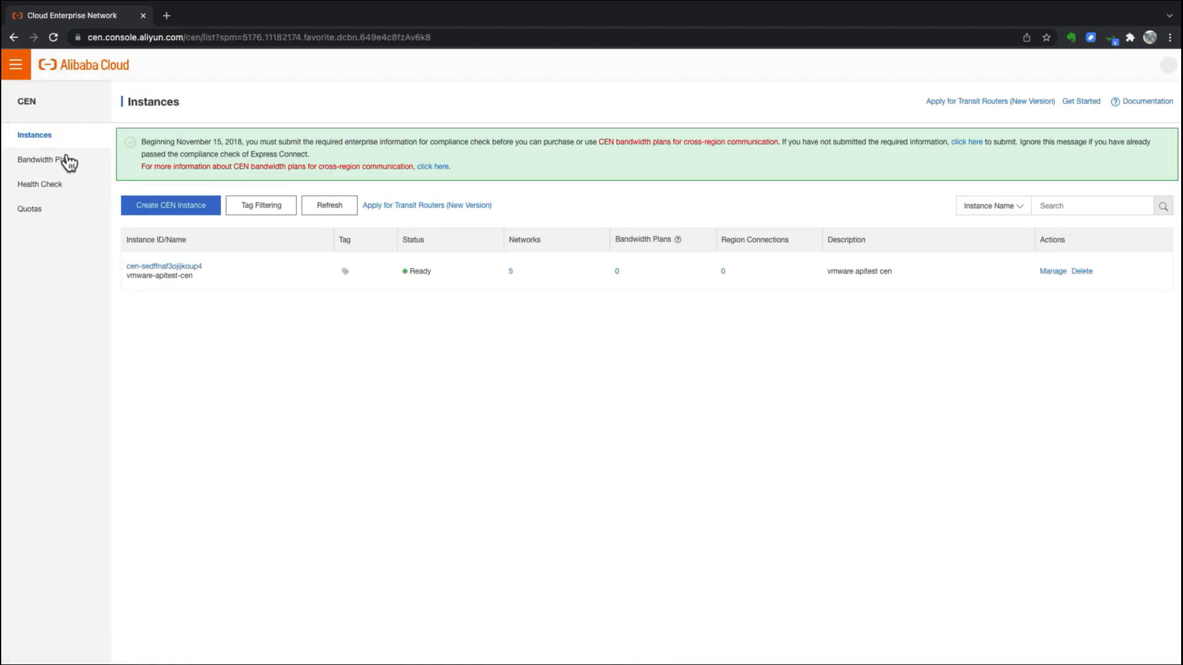
# Step: Create CEN instance cen-acvs2-demo-shanghai with the China (Shanghai) VPC attached
pyautogui.click(170, 206)
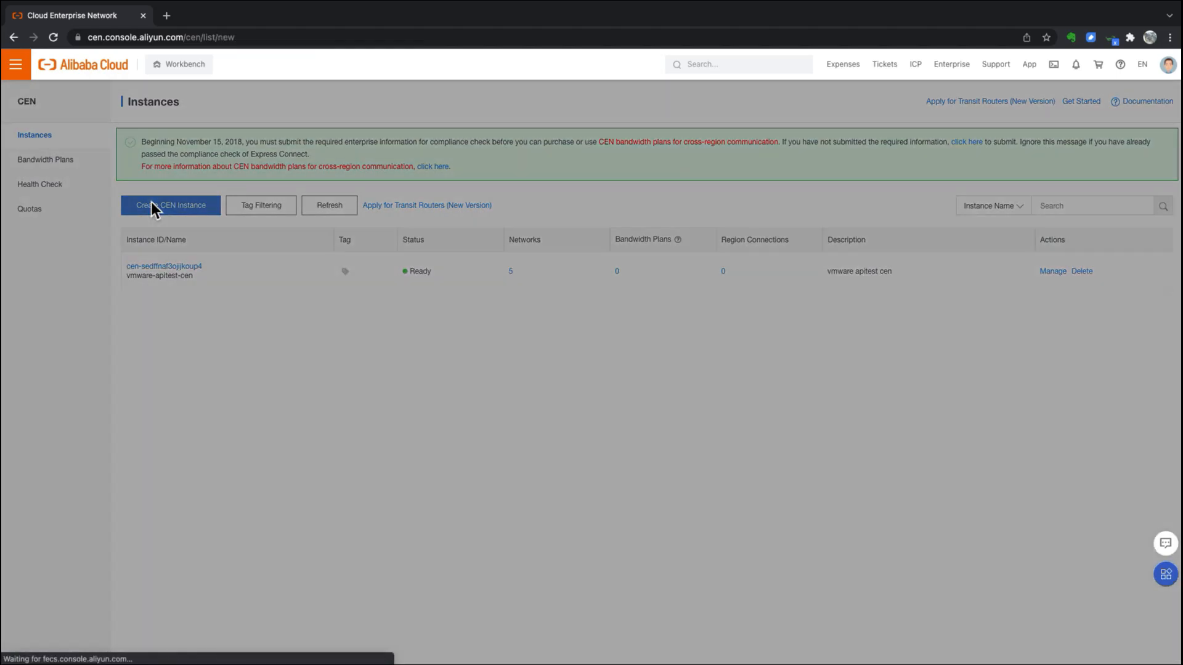
pyautogui.click(170, 206)
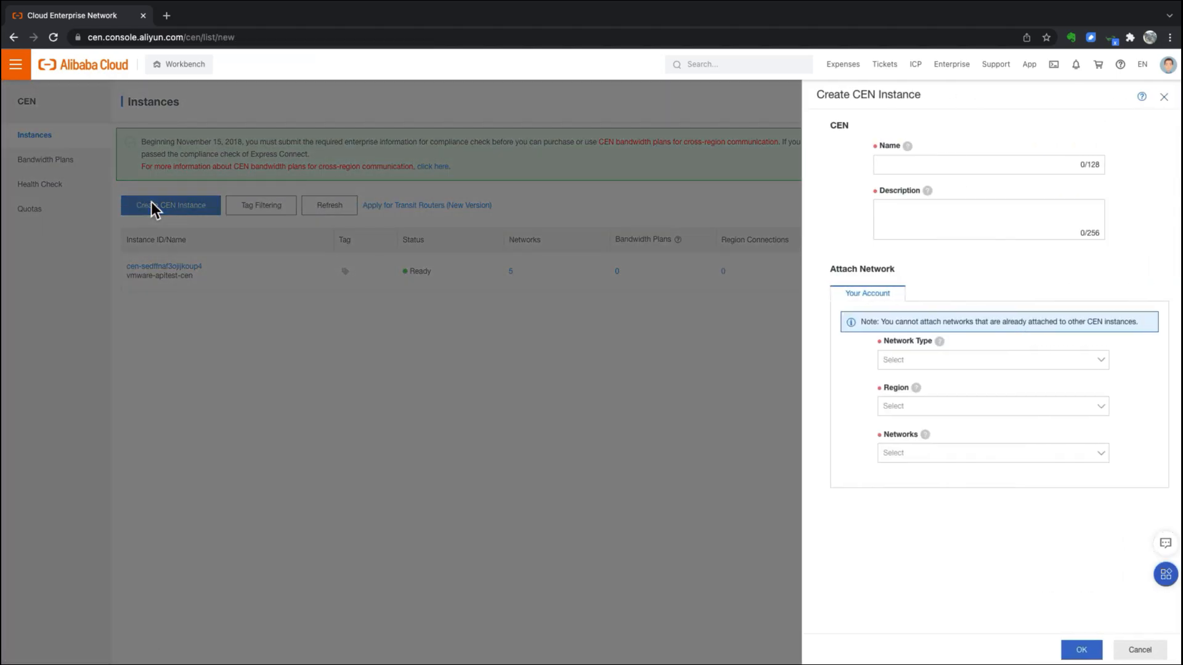
pyautogui.moveTo(824, 196)
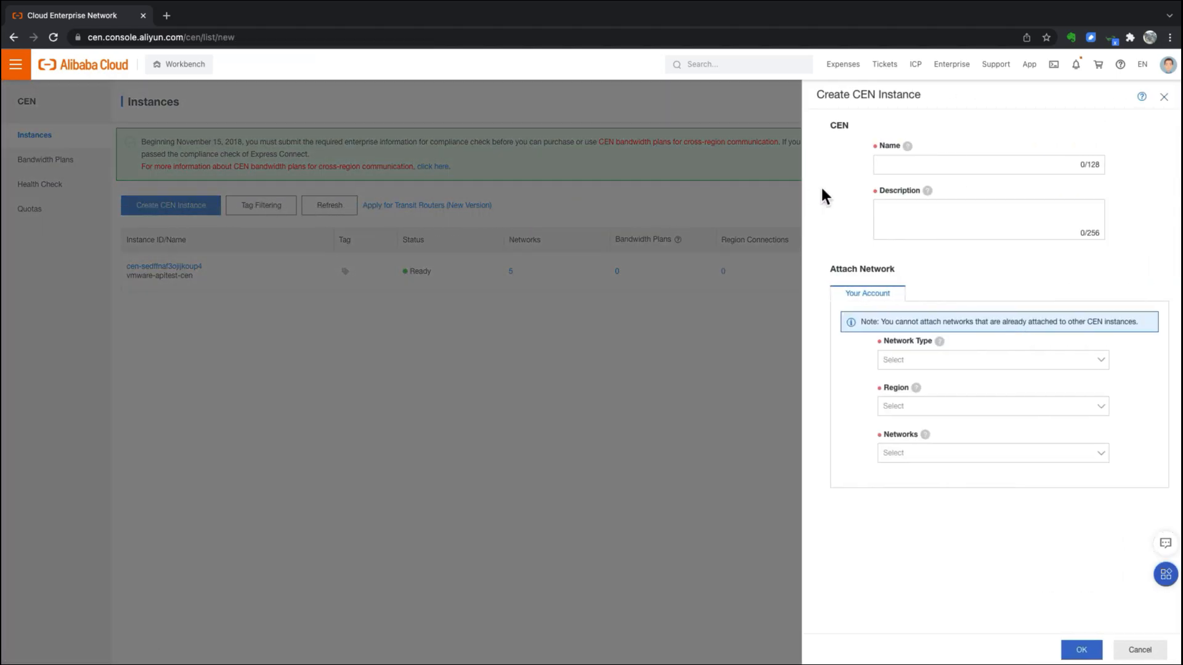
pyautogui.click(988, 164)
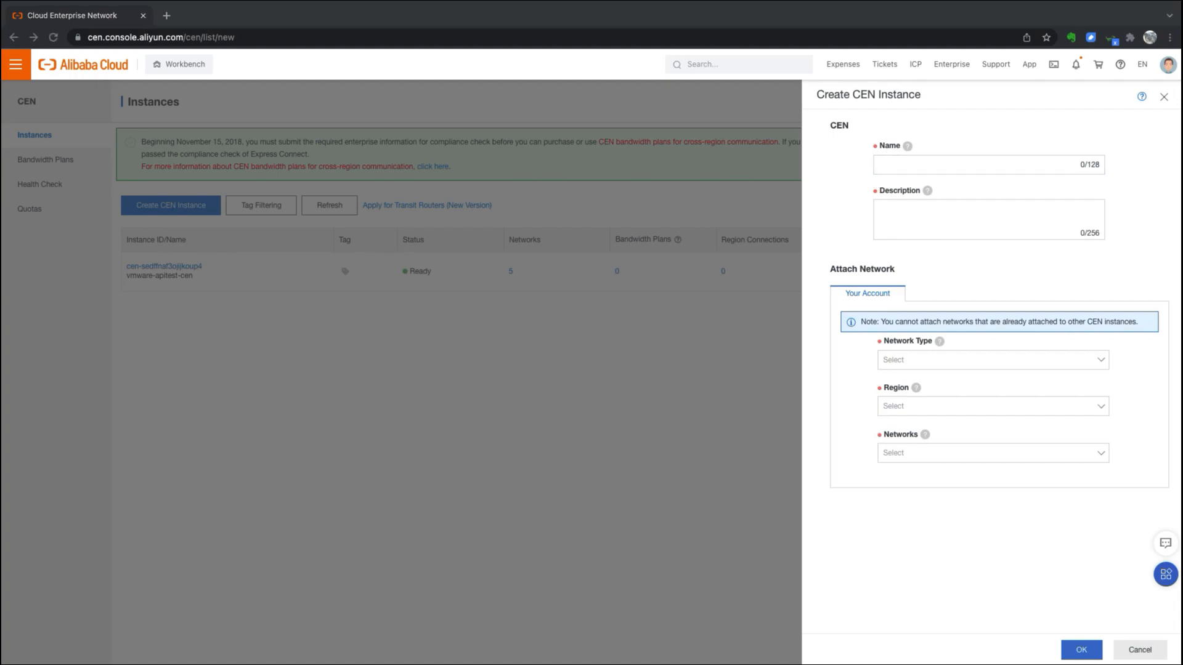
pyautogui.write('cen-acvs2-demo-shanghai')
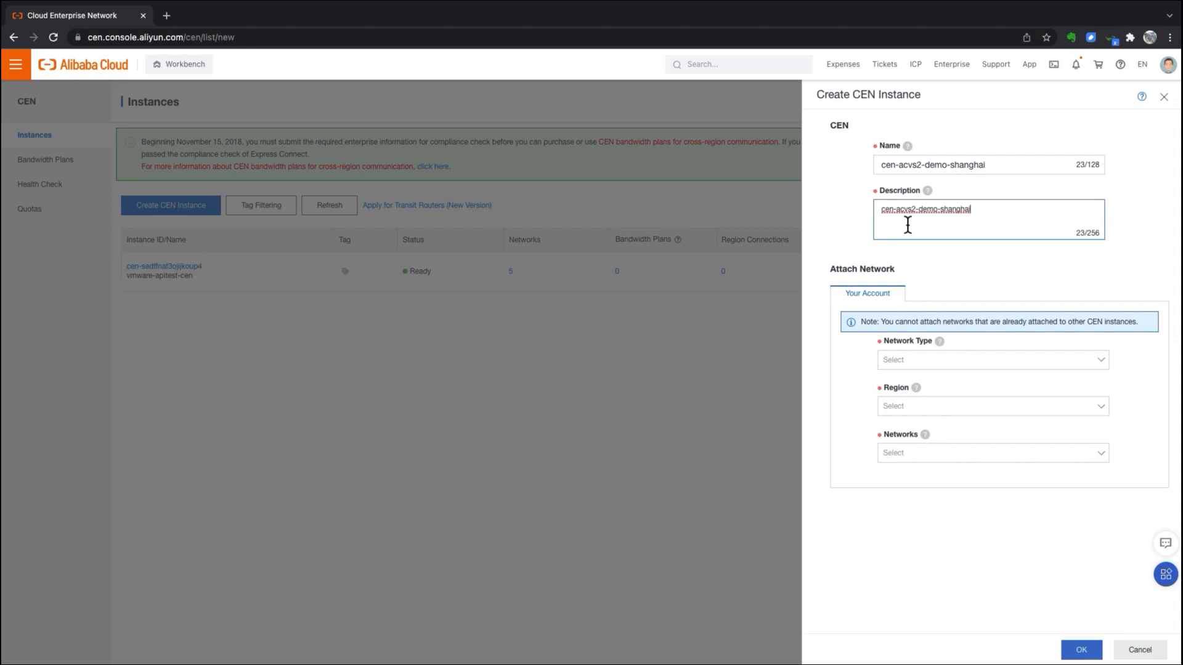
pyautogui.click(991, 406)
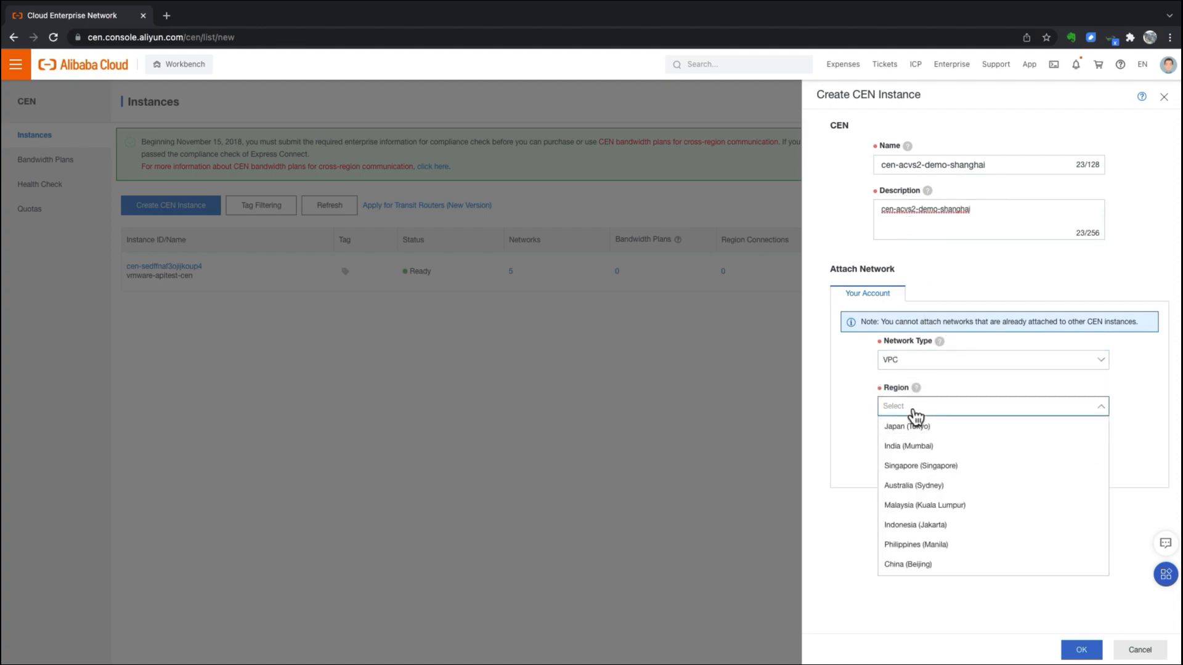
pyautogui.scroll(-3)
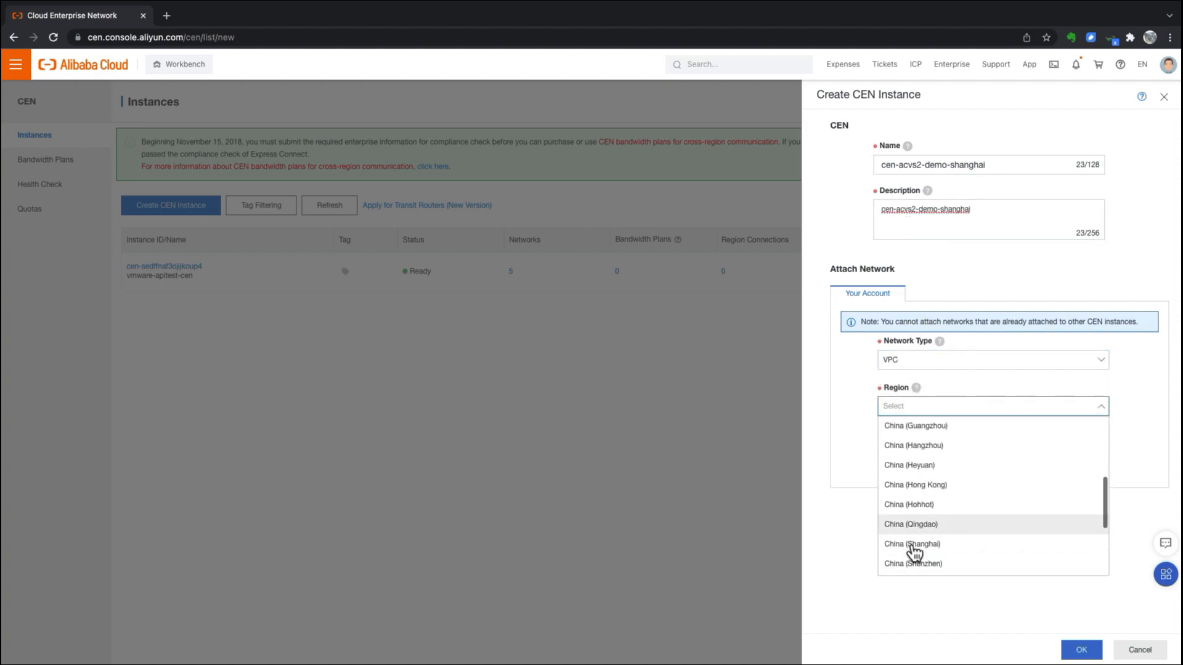
pyautogui.click(912, 543)
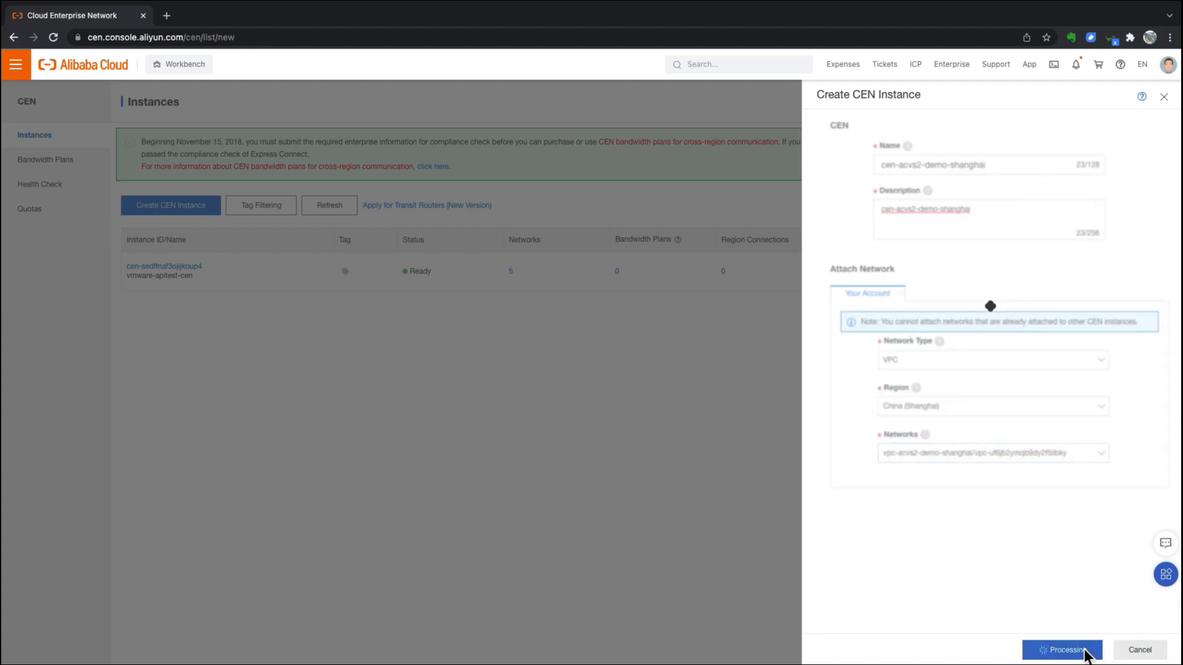
pyautogui.click(1062, 649)
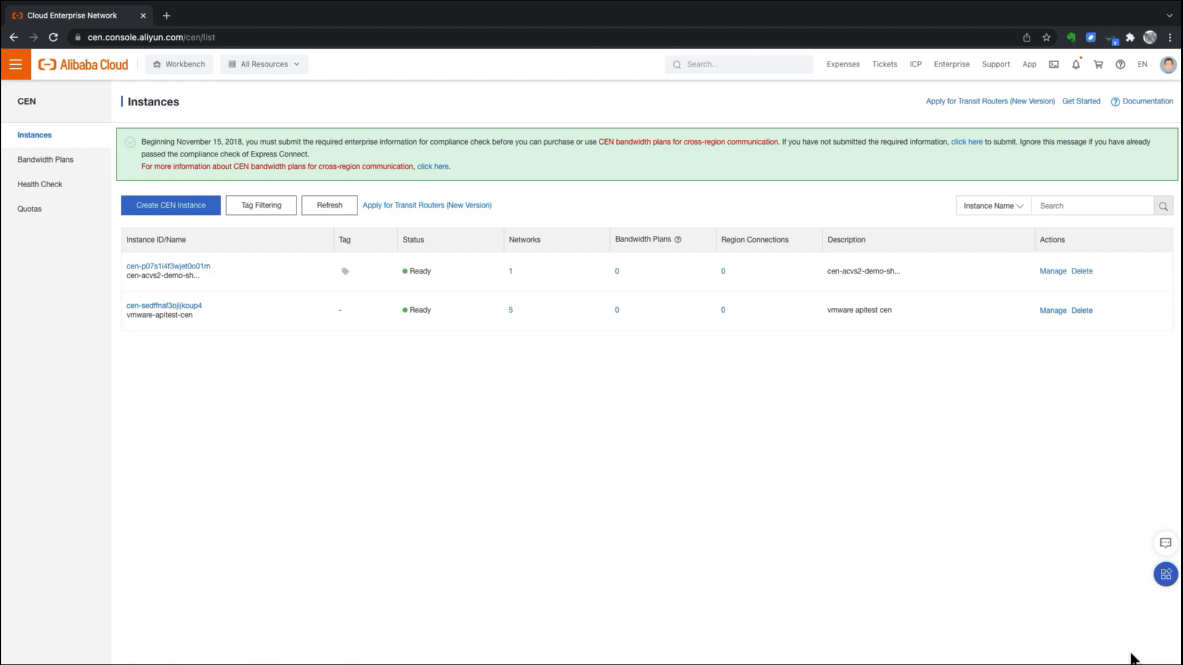
pyautogui.moveTo(16, 63)
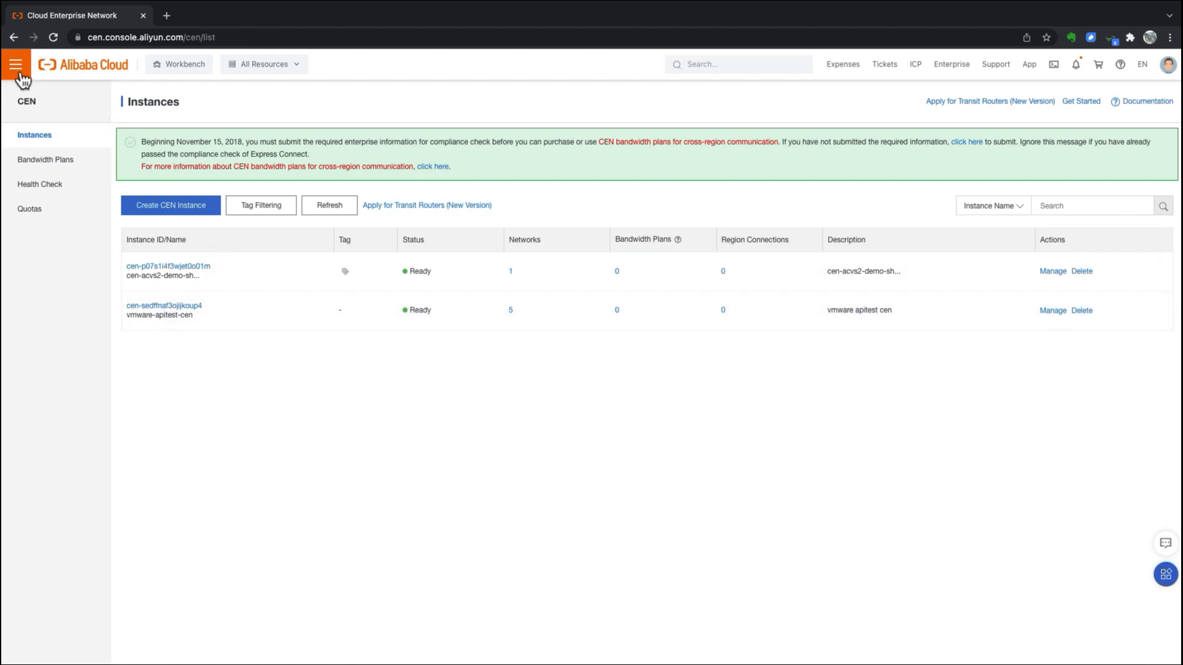
# Step: Navigate to the VMware Service console overview
pyautogui.click(16, 64)
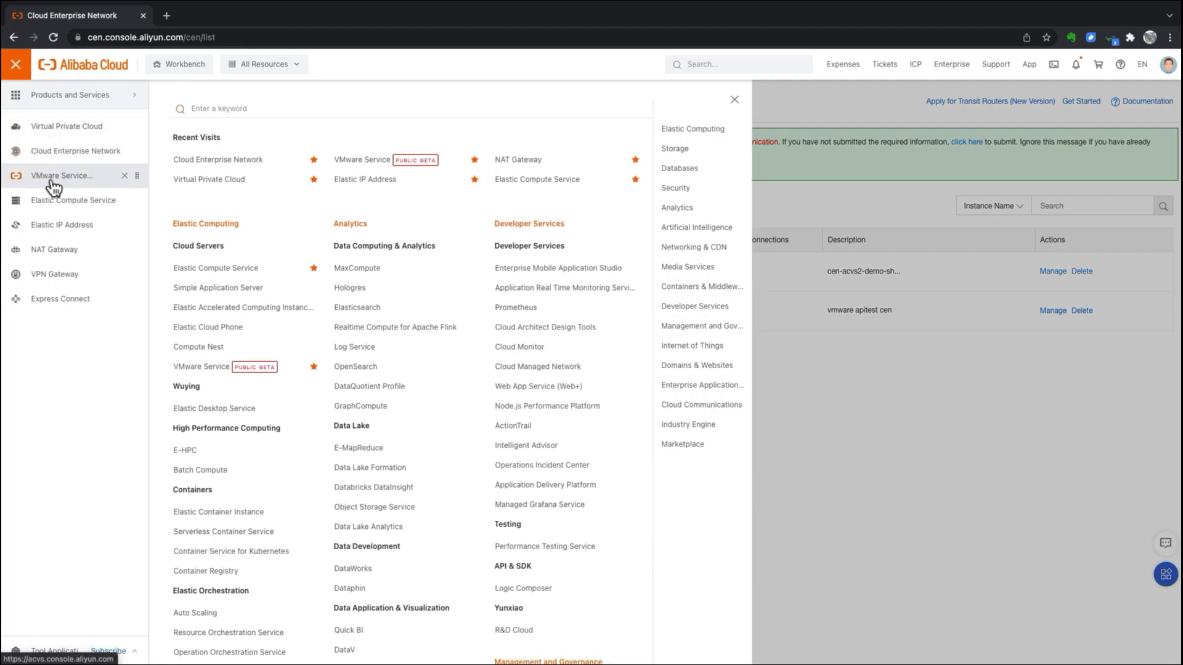
pyautogui.click(62, 176)
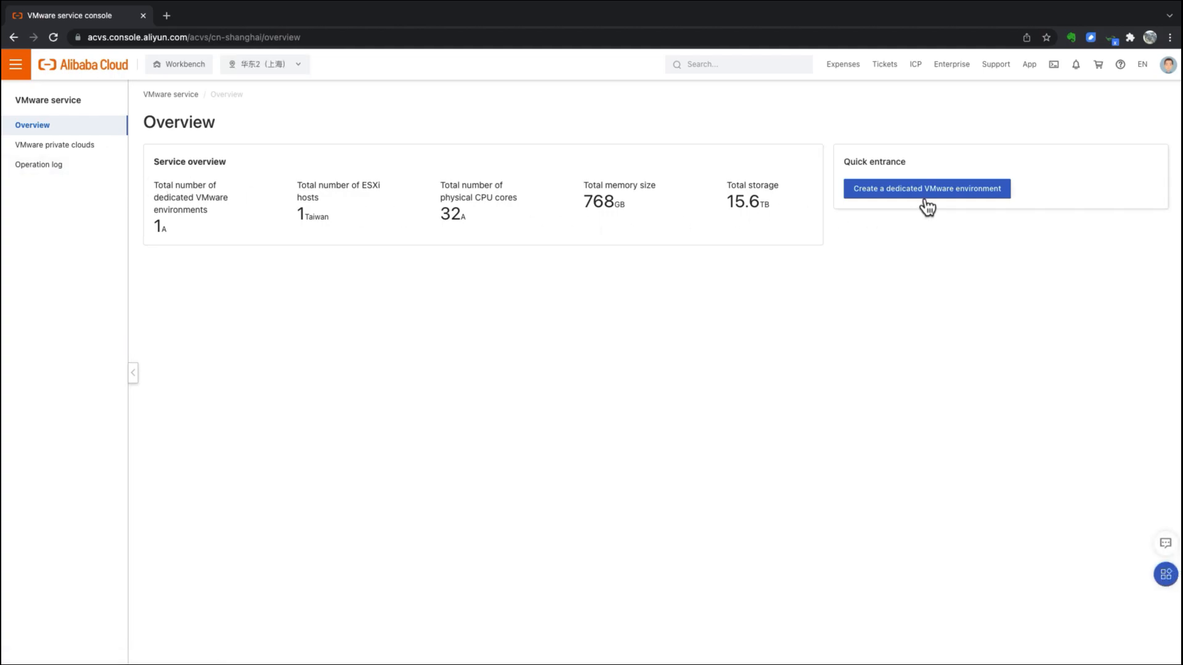
# Step: Configure sddc-acvs2-demo-shanghai with a random password, the Shanghai VPC and segment 10.16.0.0/22, then preview
pyautogui.click(926, 189)
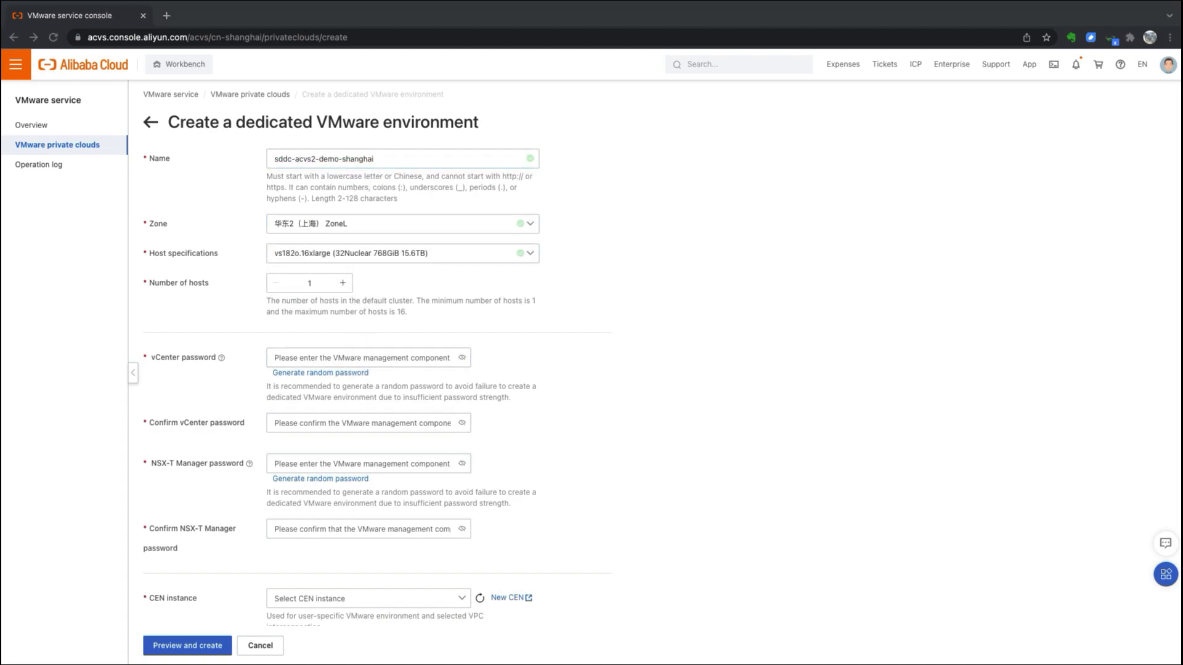
pyautogui.click(364, 357)
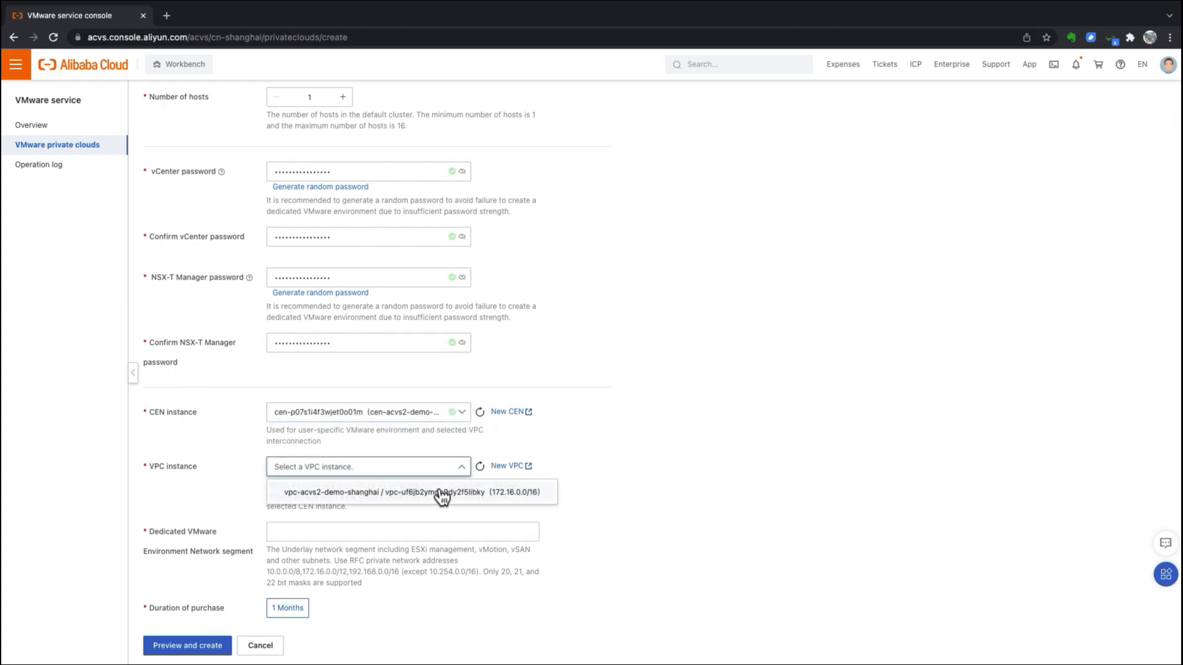
pyautogui.click(412, 492)
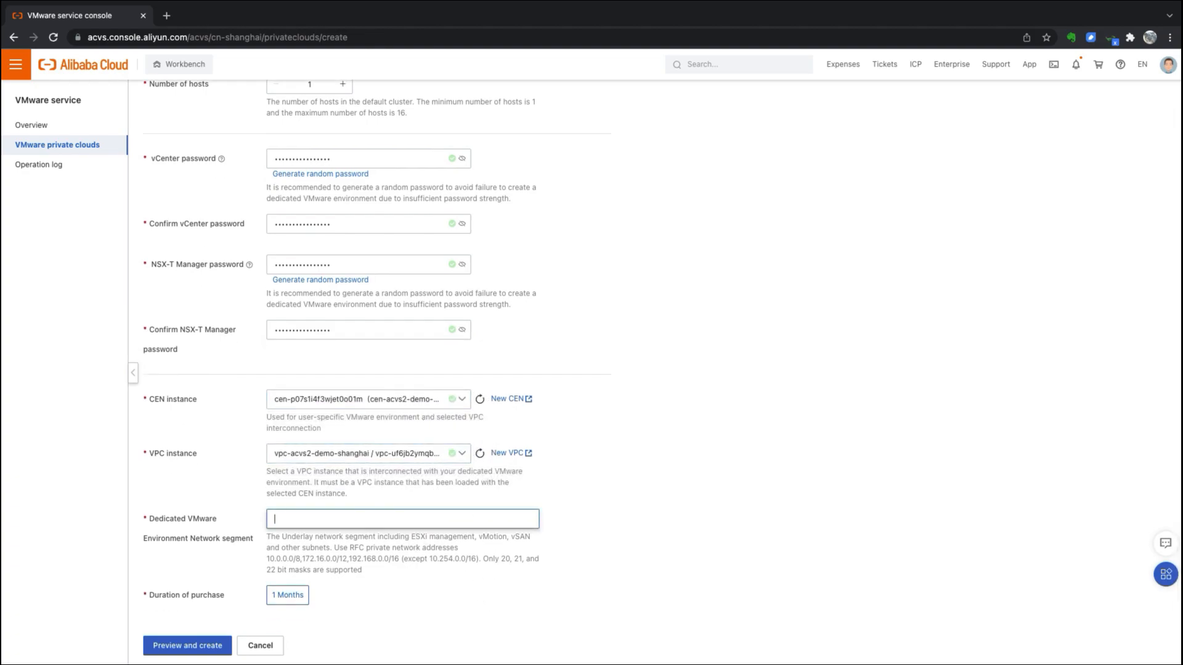
pyautogui.moveTo(330, 532)
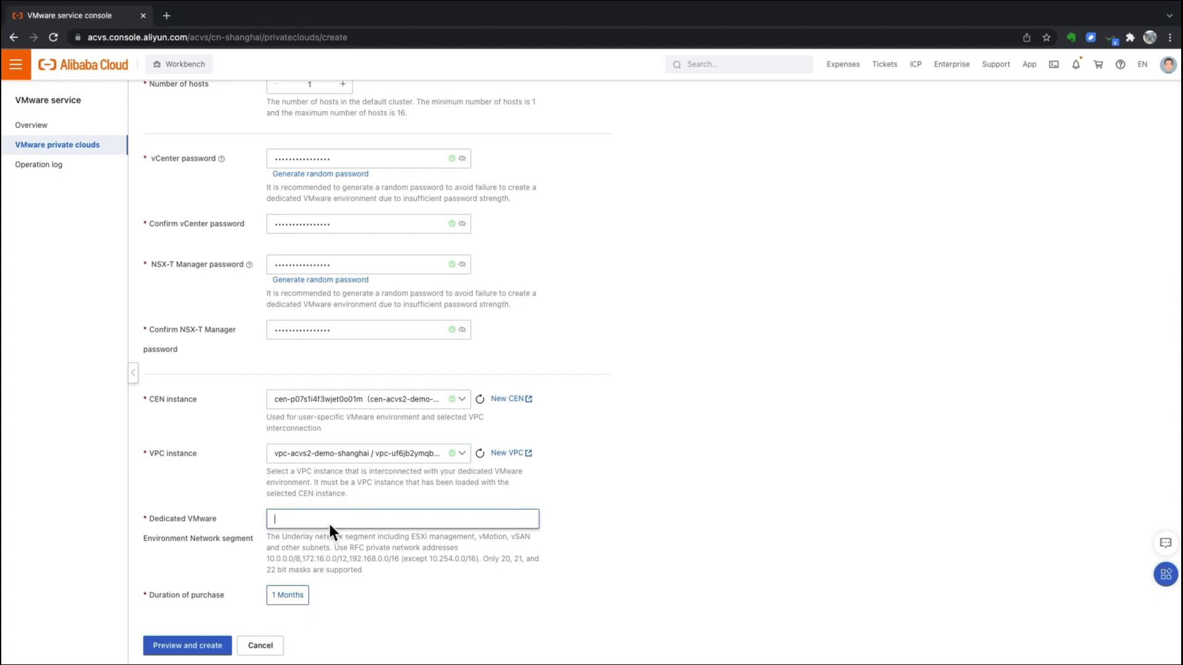
pyautogui.click(187, 645)
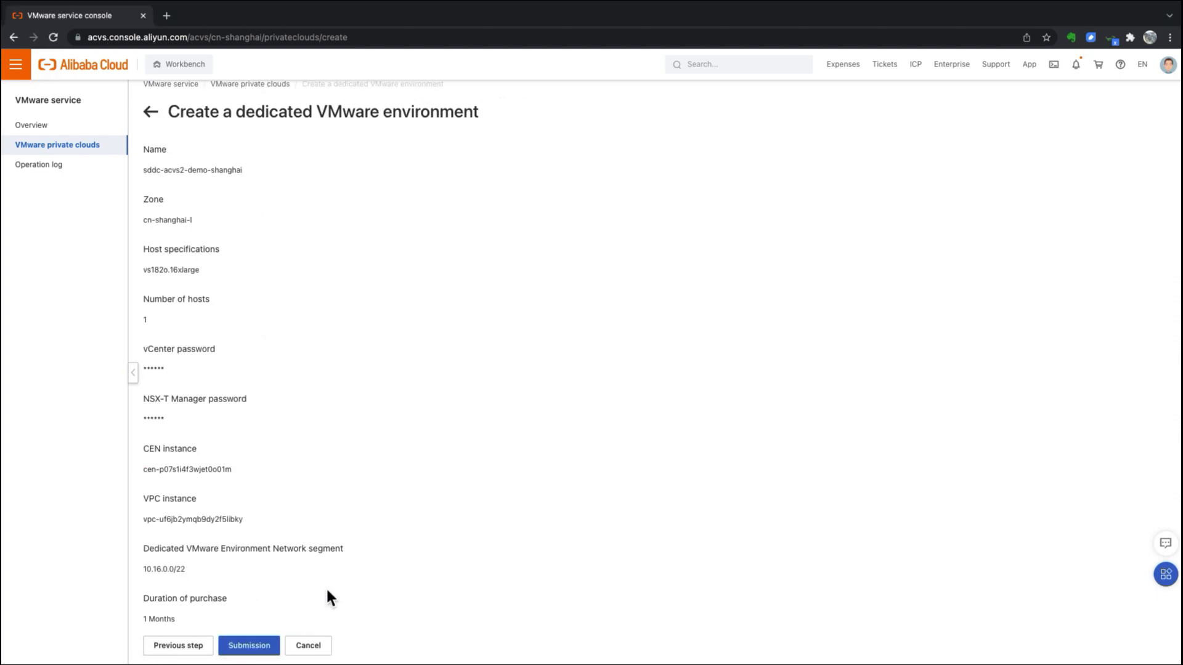
pyautogui.moveTo(275, 640)
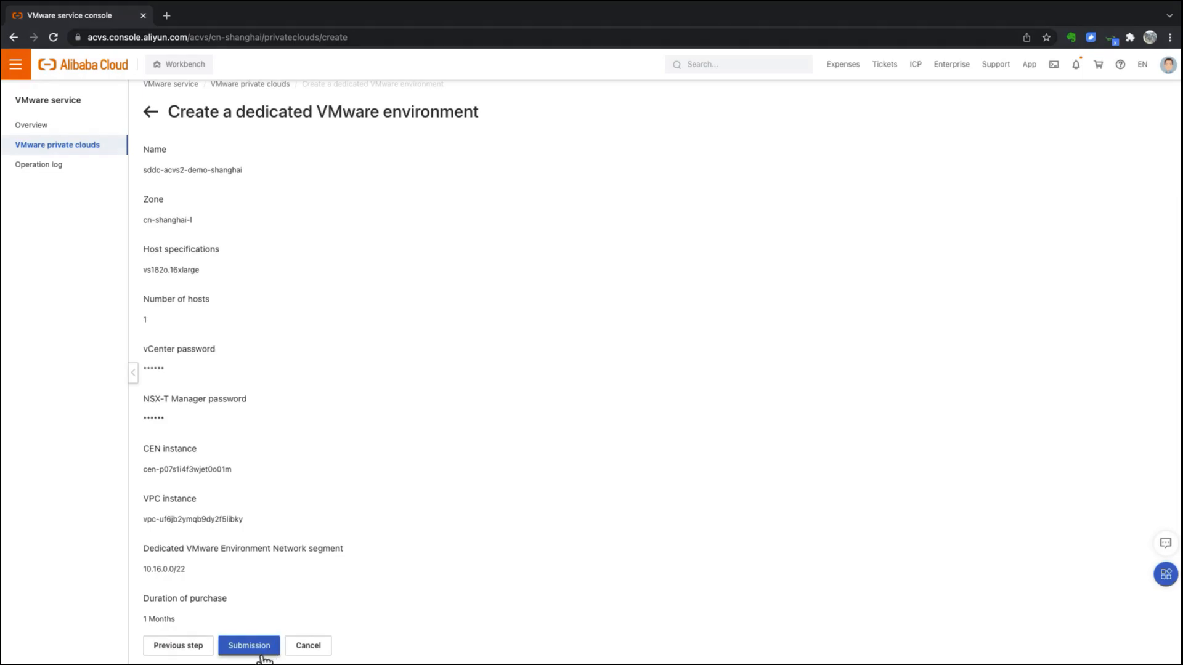
# Step: Submit the dedicated VMware environment order, accepting the service association role
pyautogui.click(247, 644)
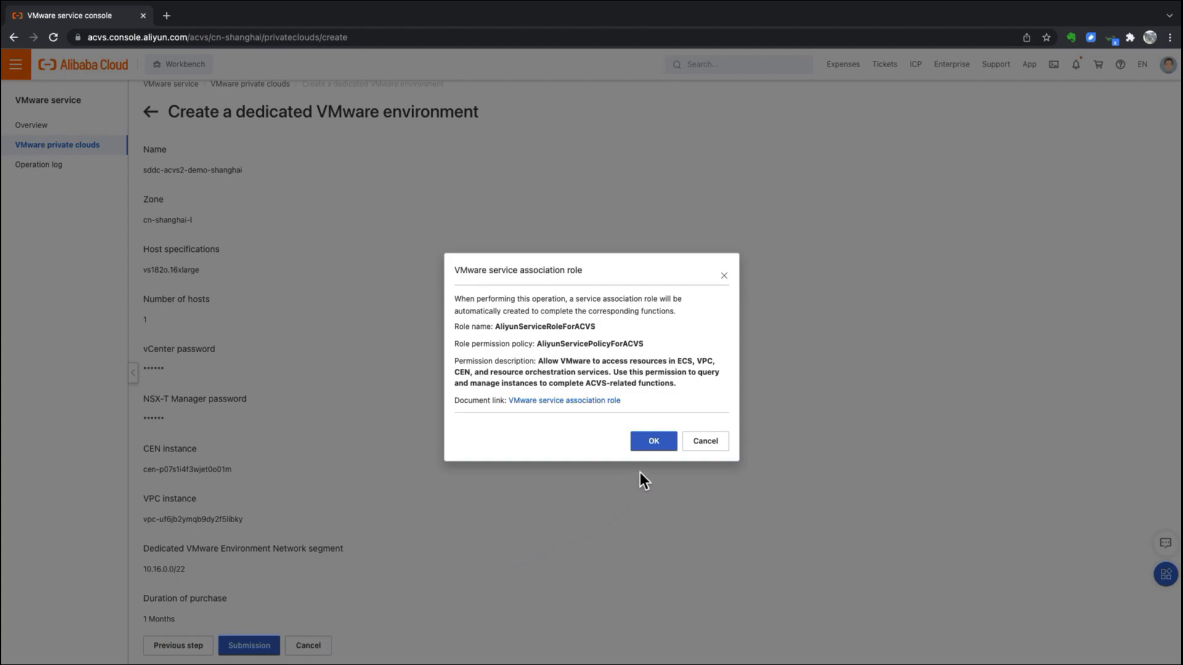
pyautogui.click(653, 441)
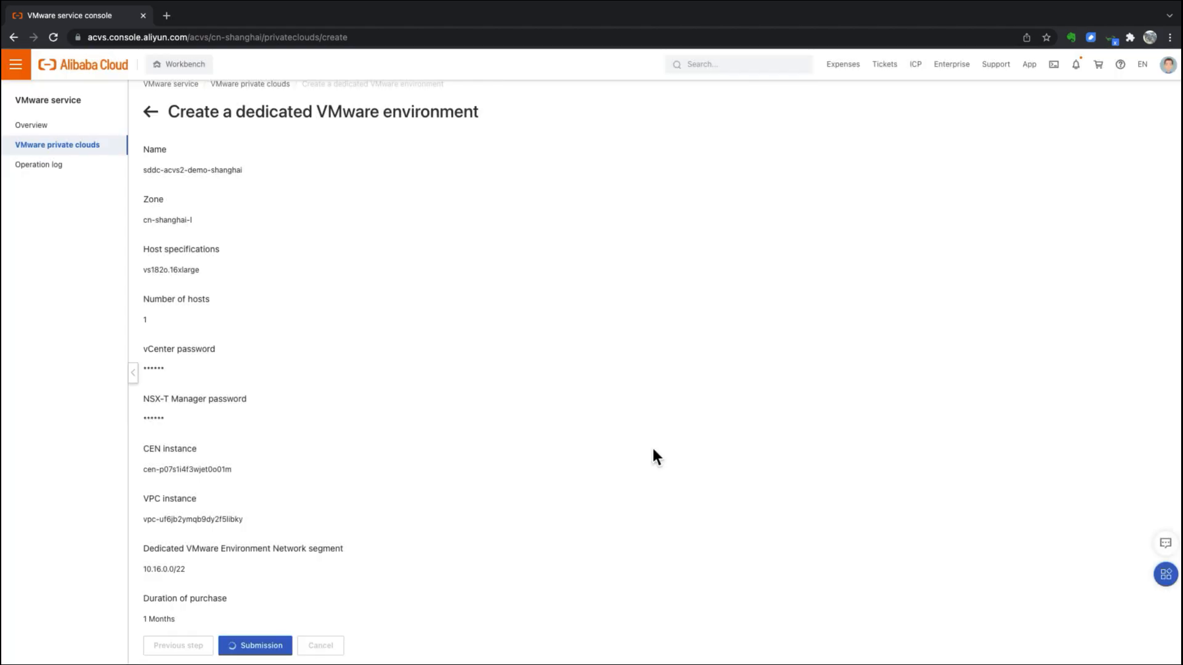
pyautogui.click(255, 645)
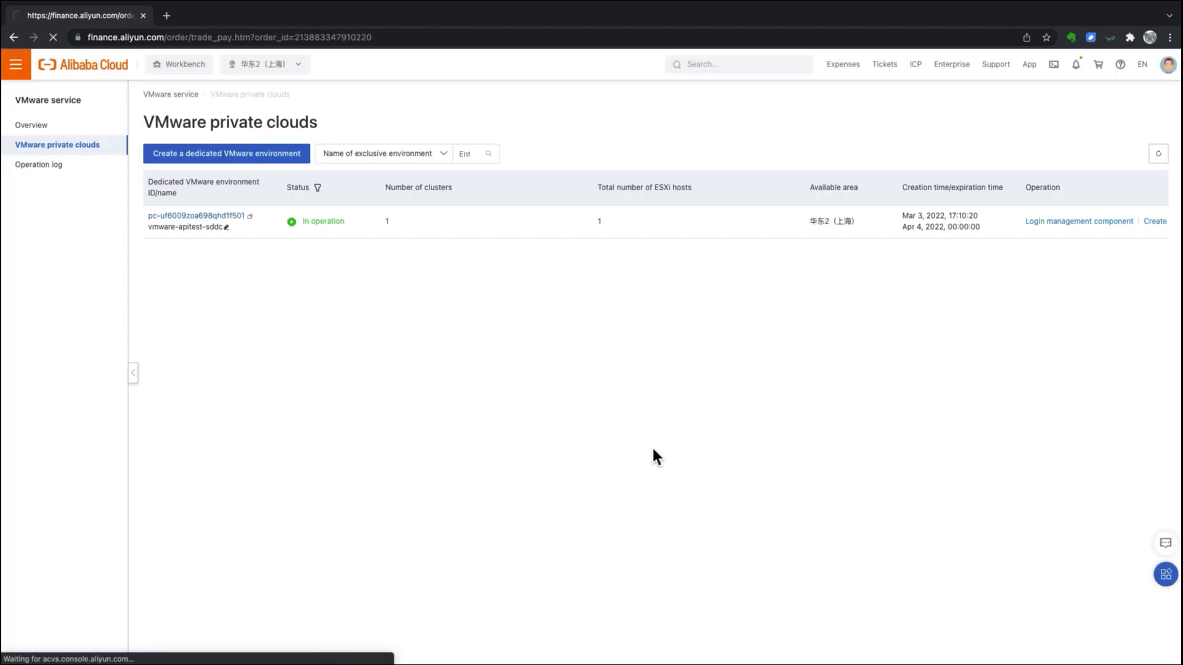